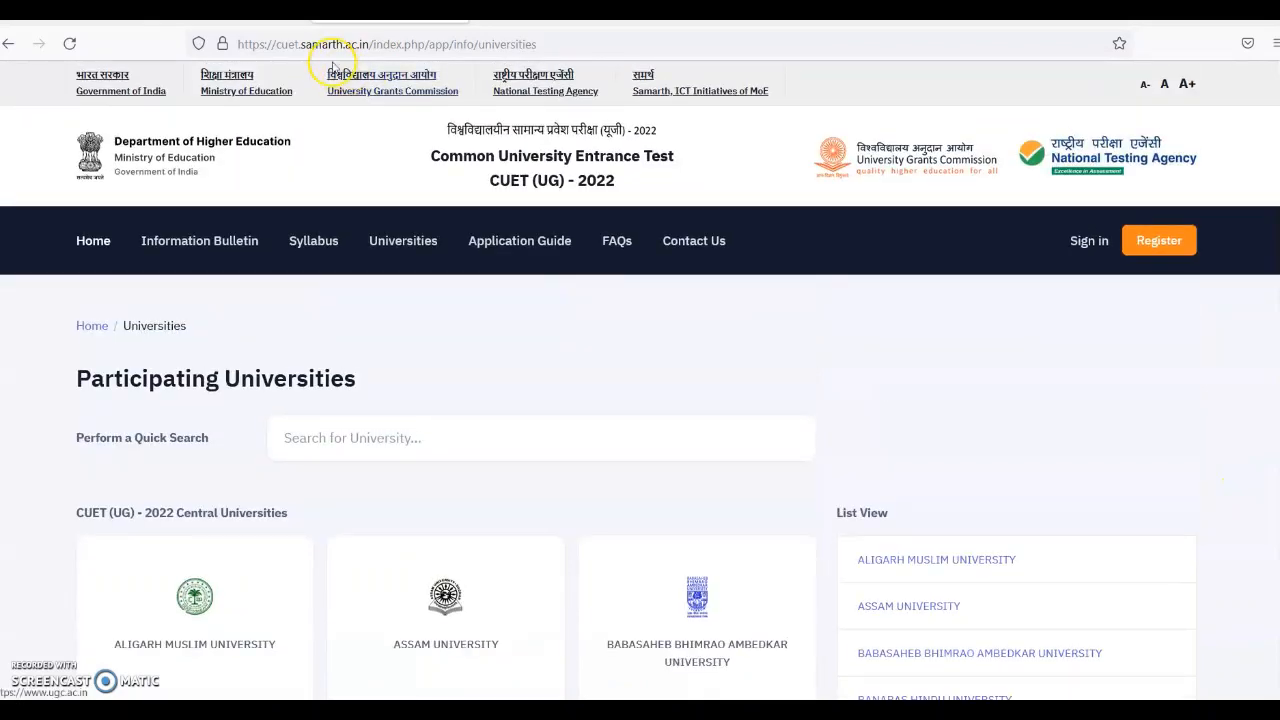
mouse_move(256, 396)
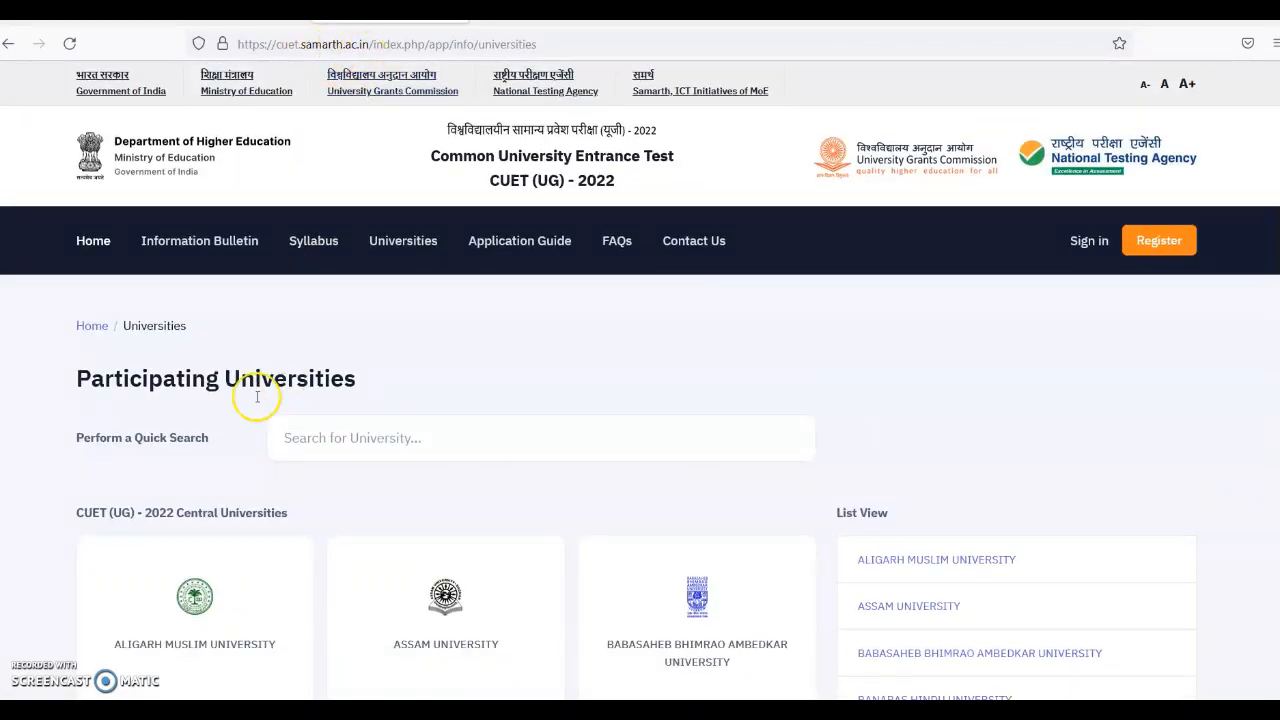
mouse_move(1072, 284)
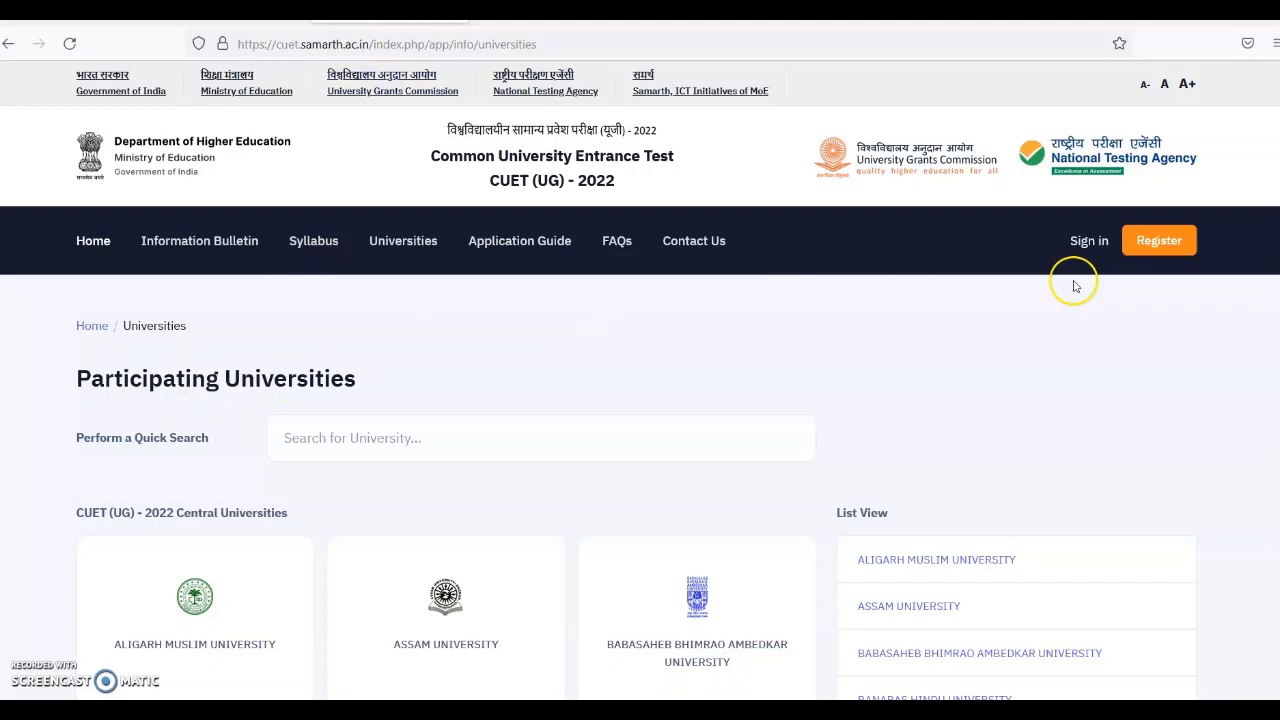
scroll("down", 3)
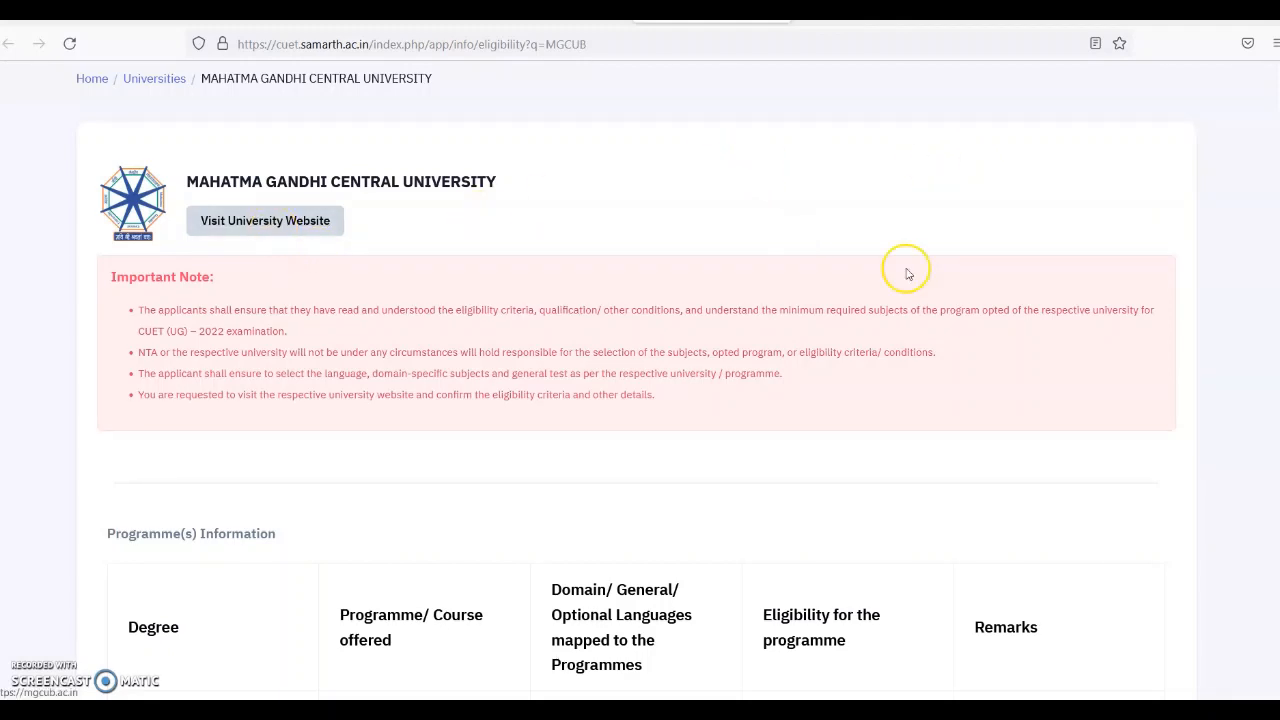
scroll("down", 3)
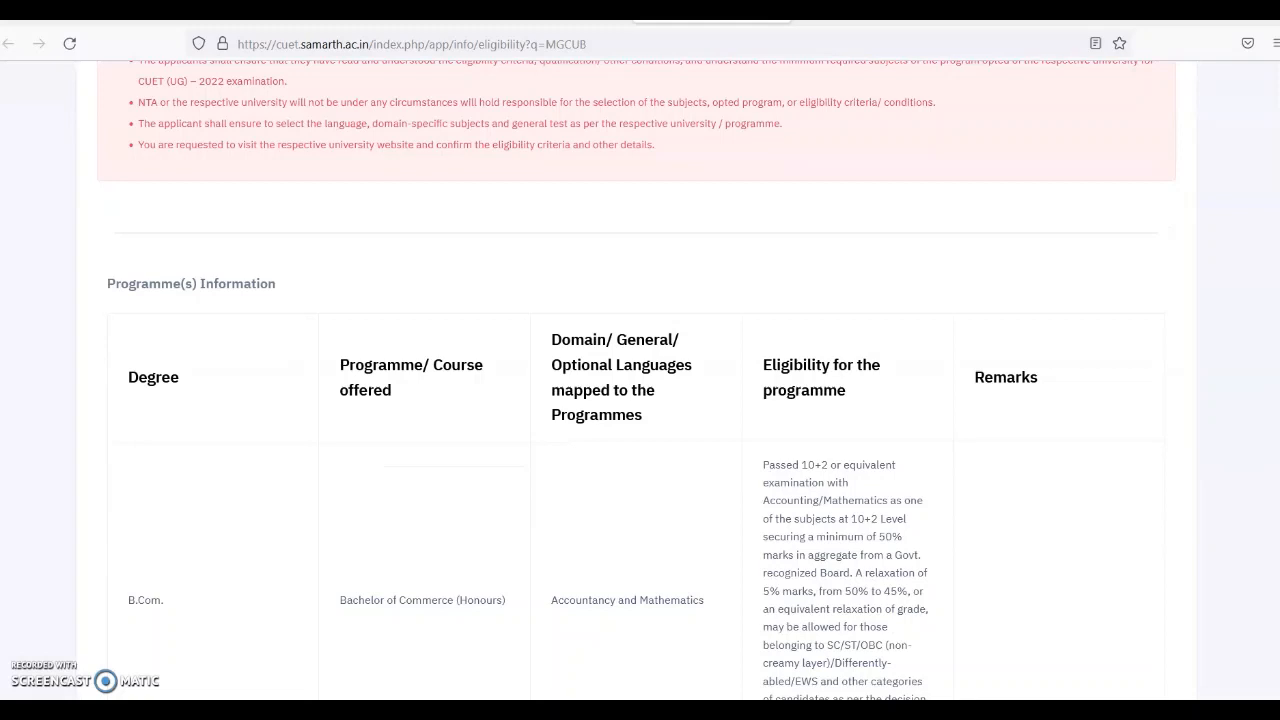
scroll("down", 3)
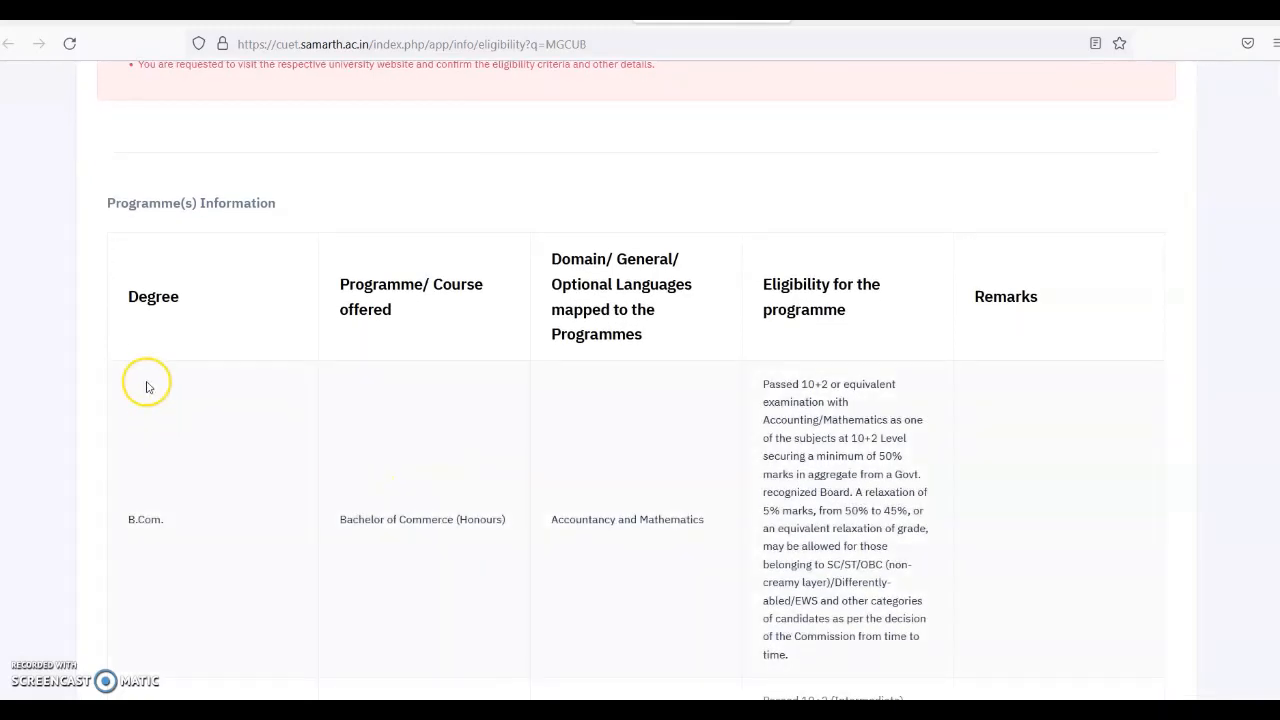
mouse_move(628, 272)
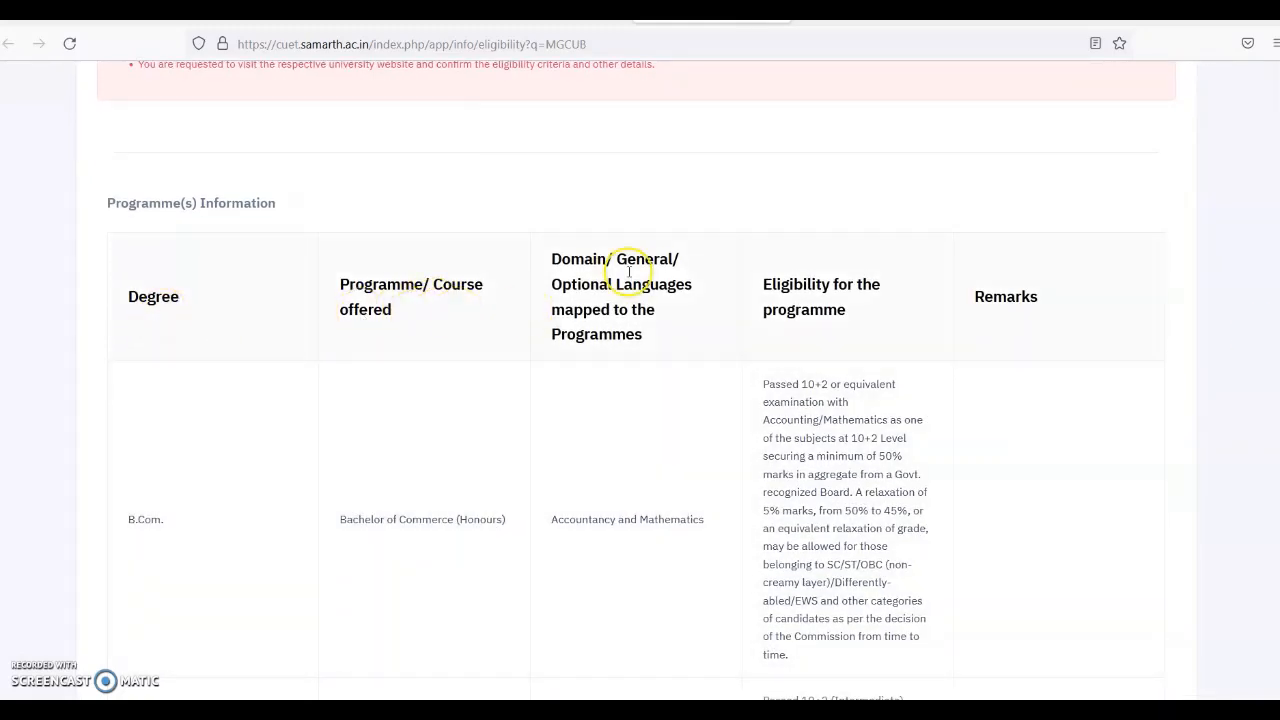
mouse_move(756, 308)
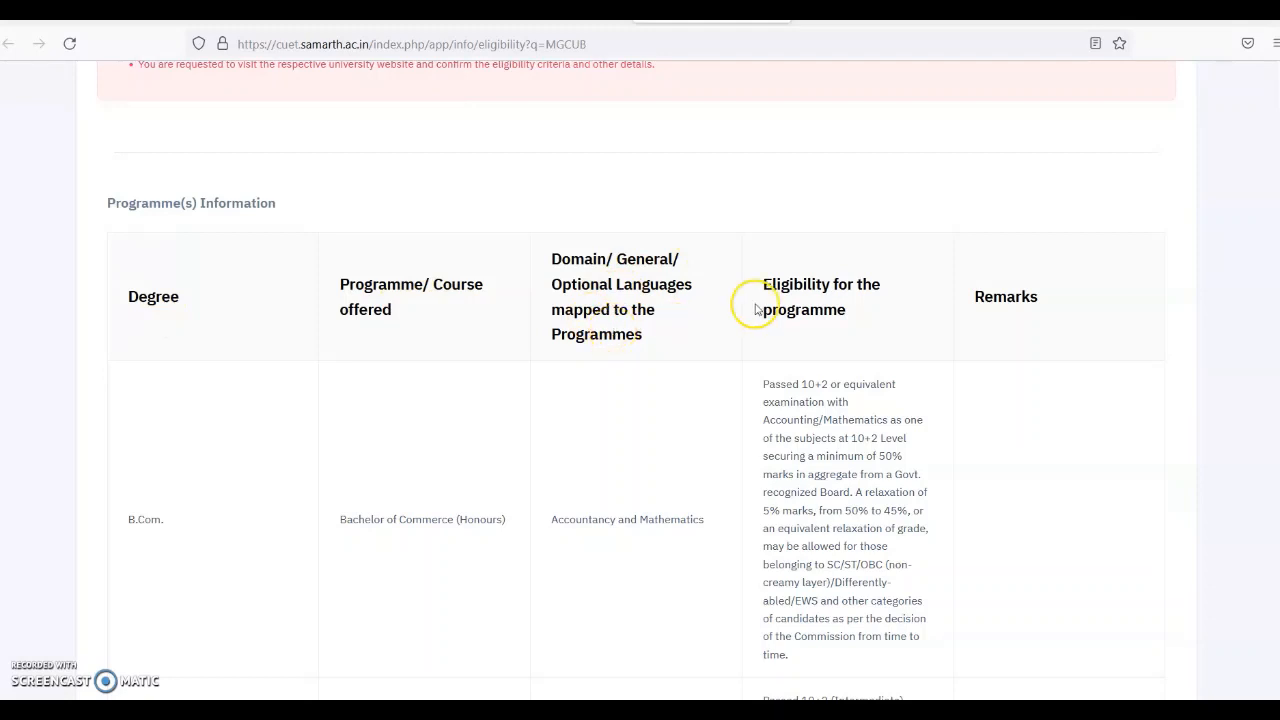
scroll("down", 3)
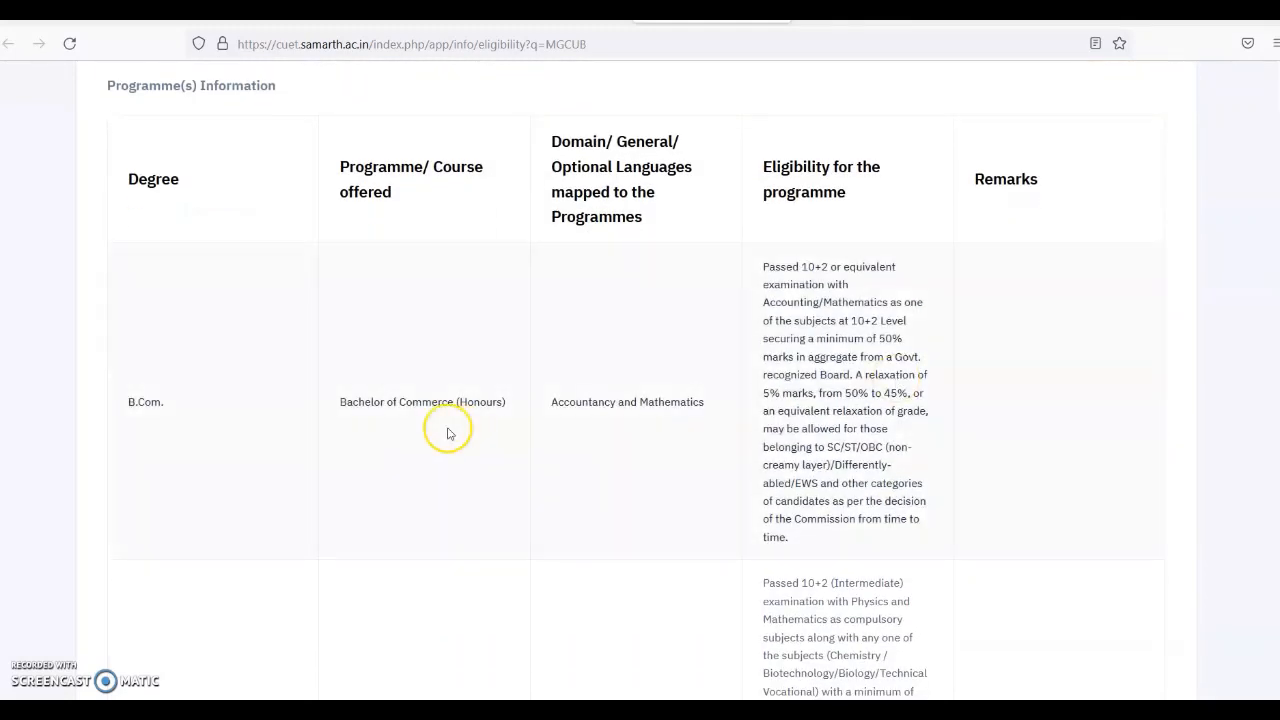
mouse_move(460, 404)
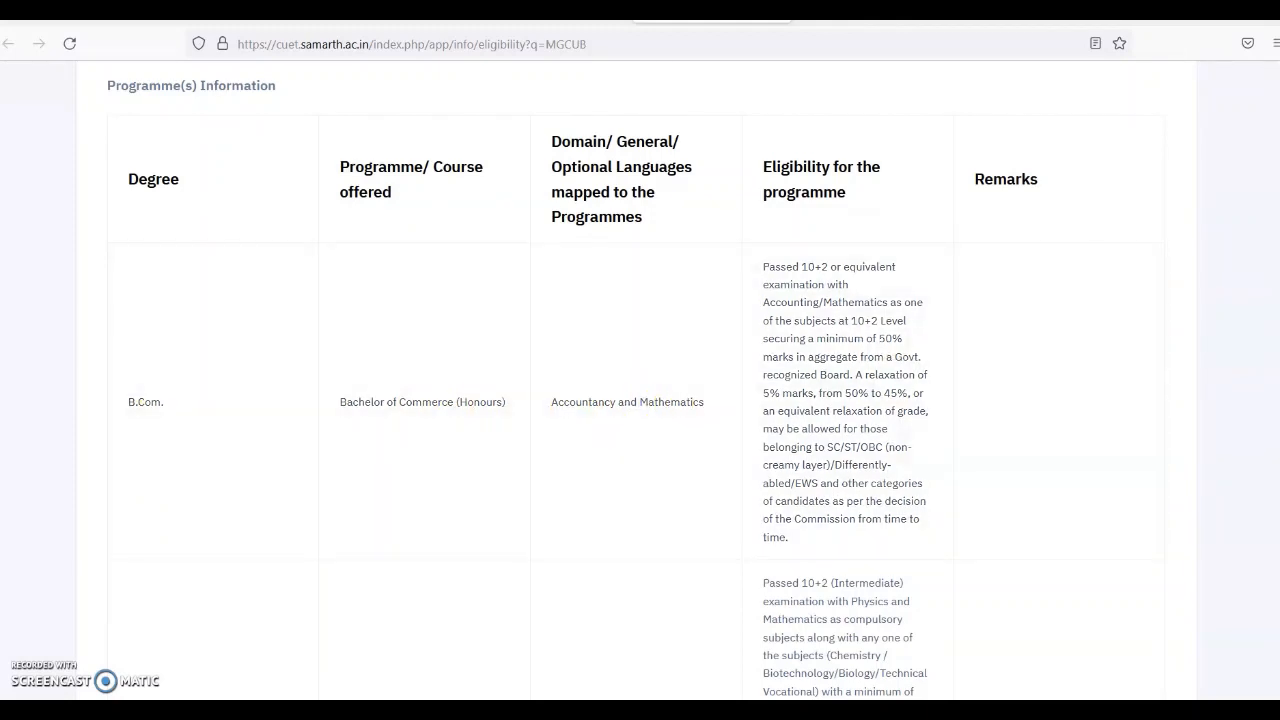
scroll("down", 3)
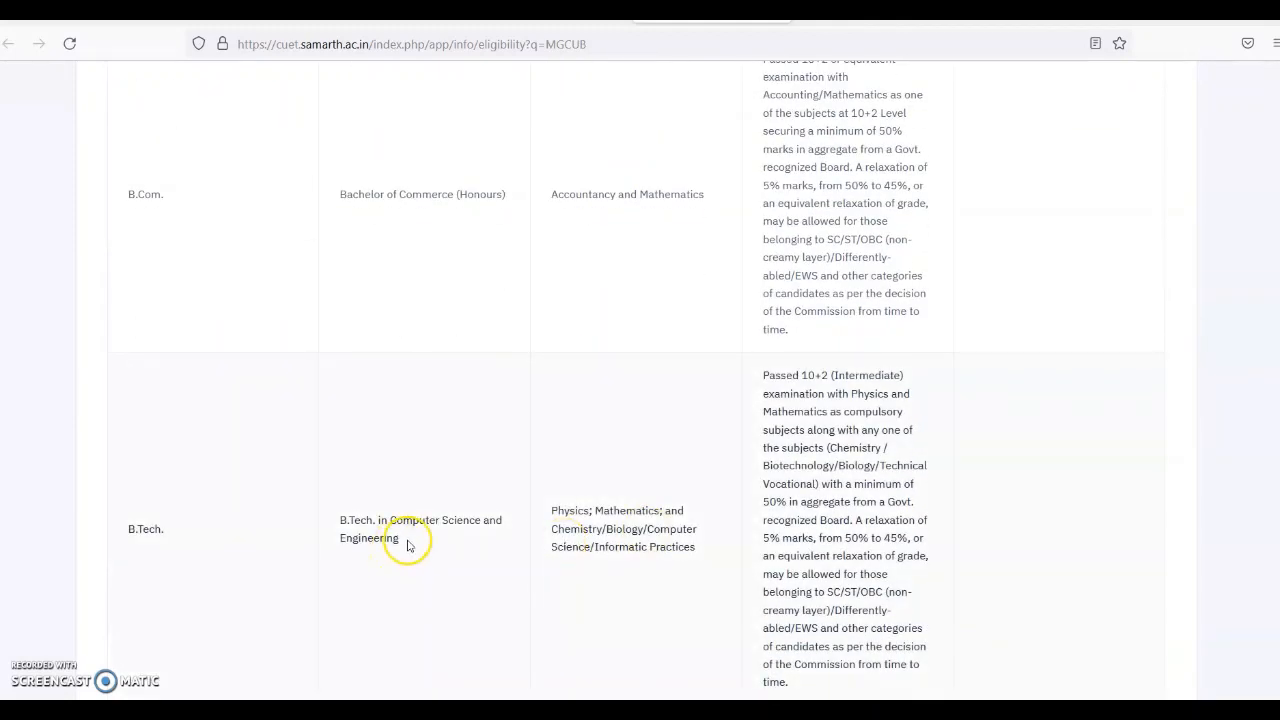
mouse_move(576, 524)
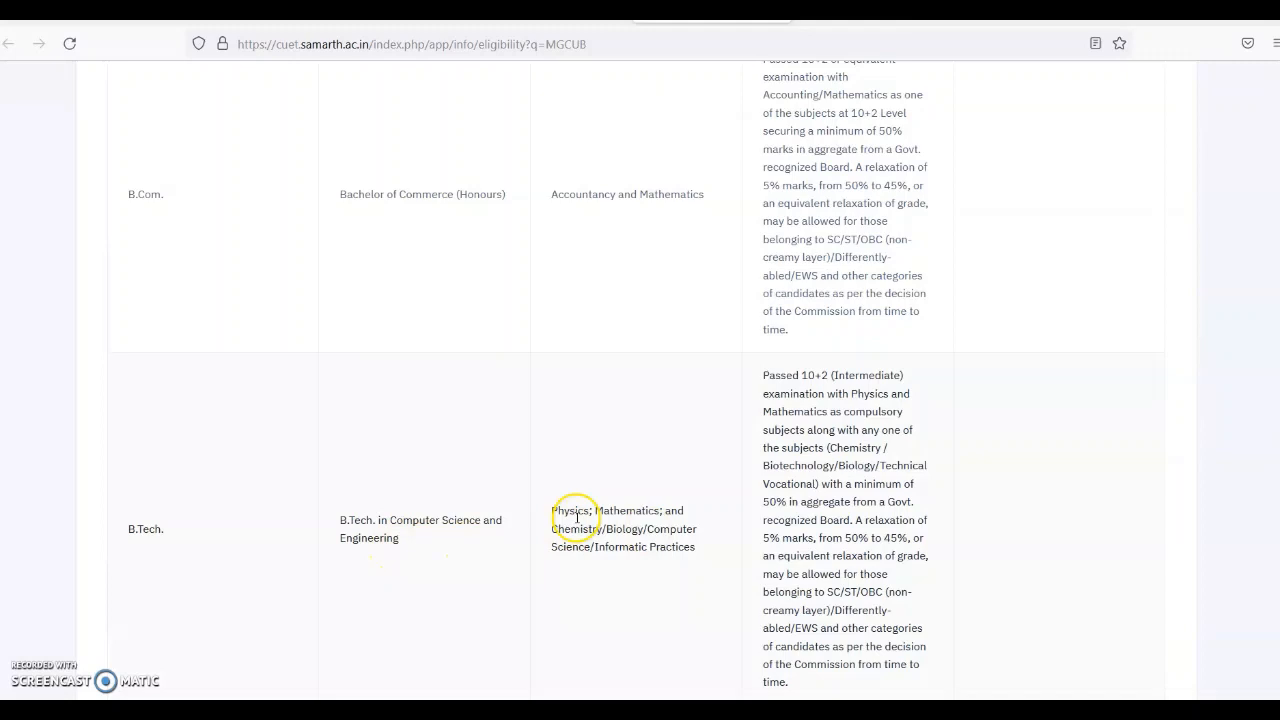
mouse_move(660, 516)
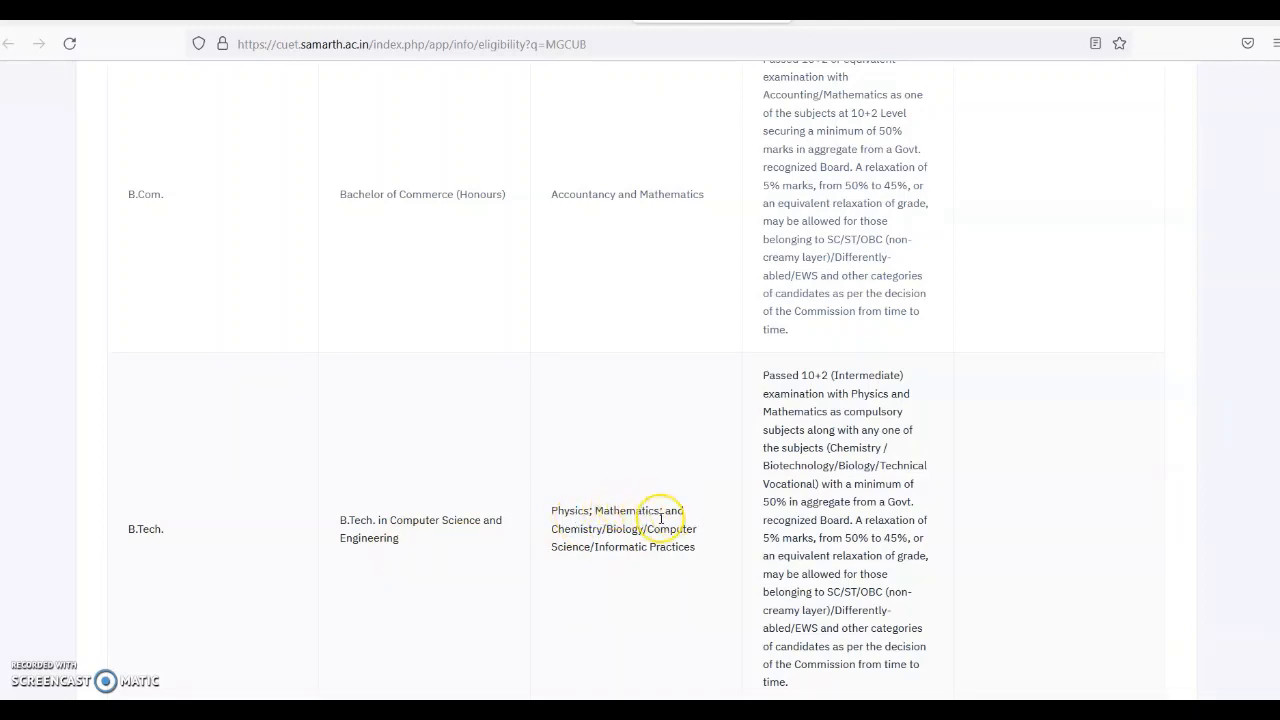
mouse_move(624, 552)
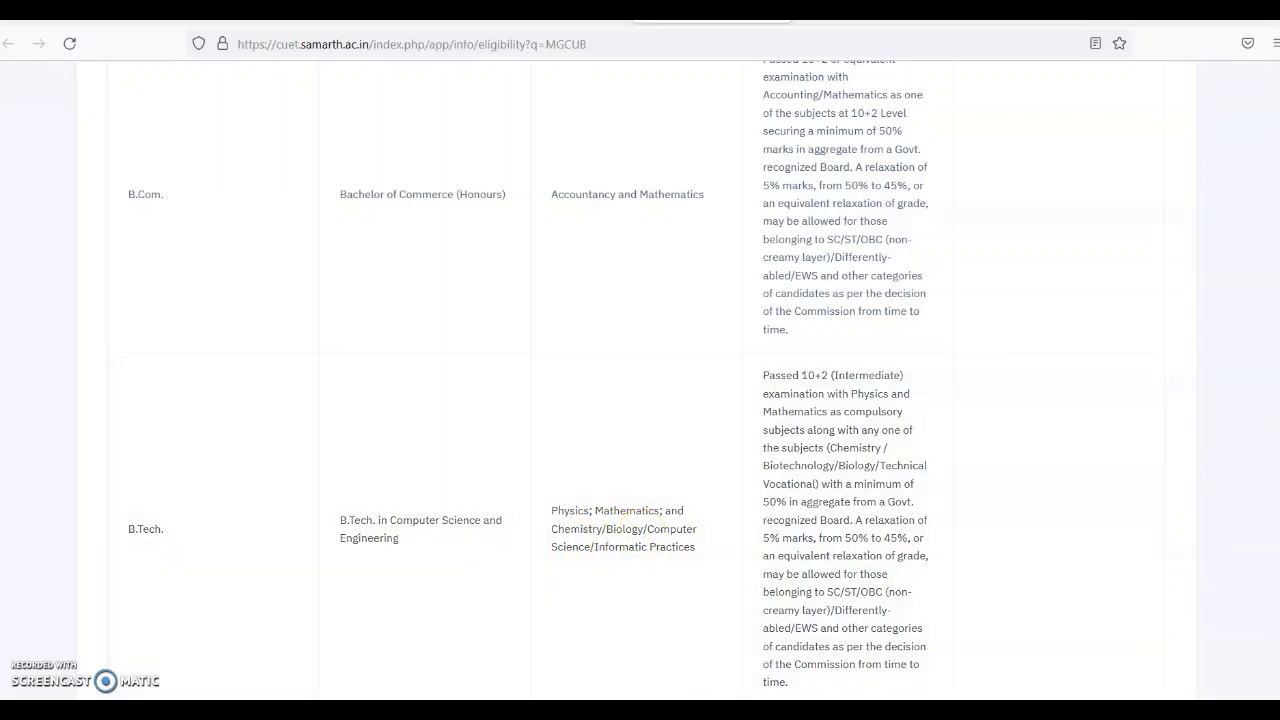
scroll("down", 3)
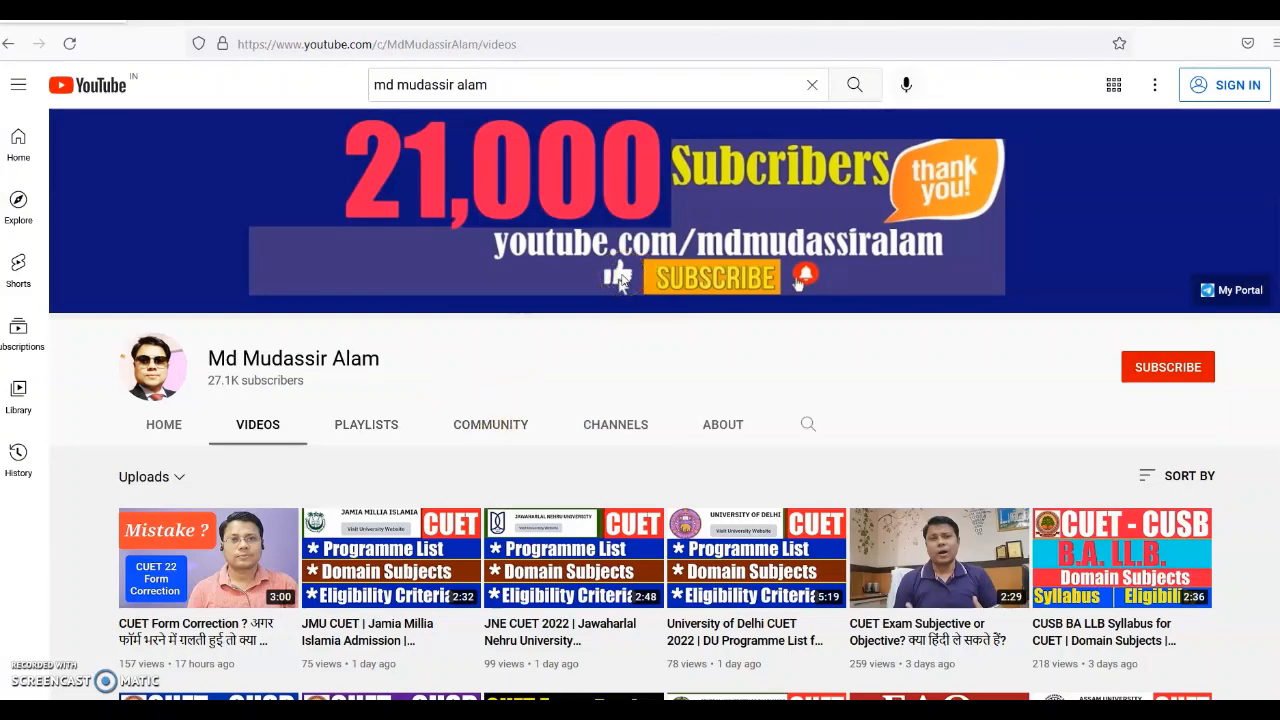
mouse_move(790, 276)
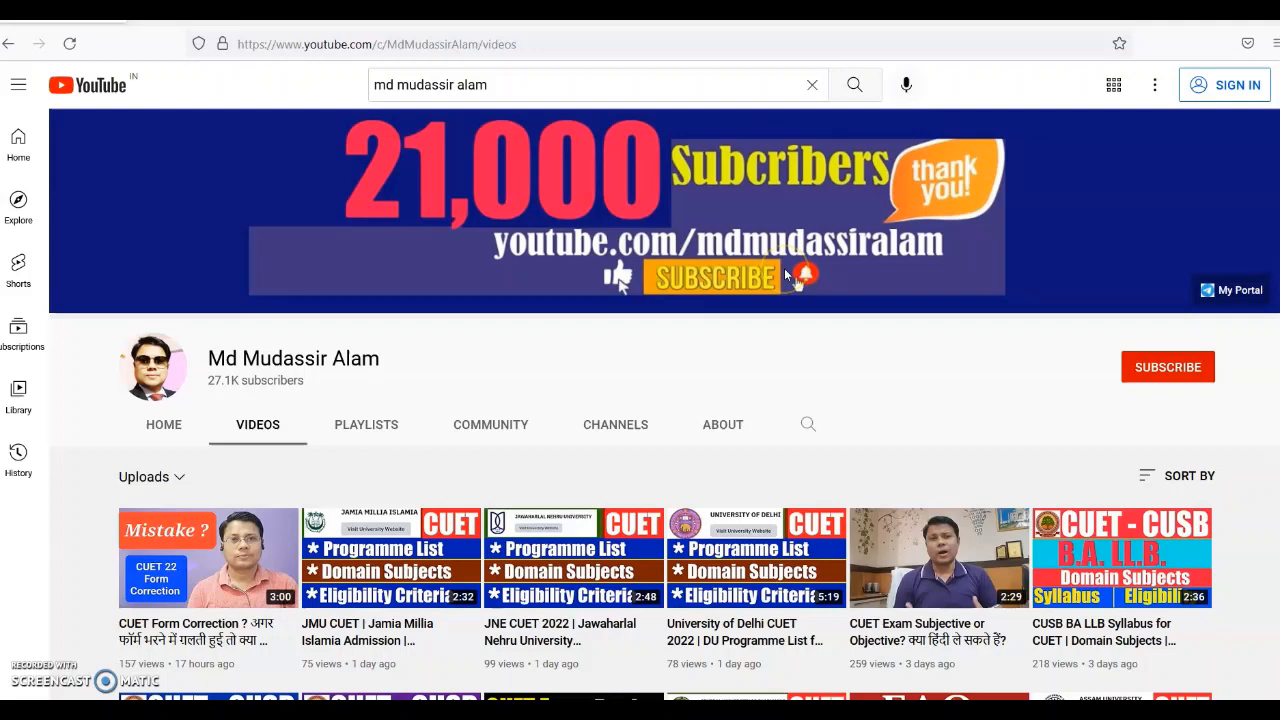